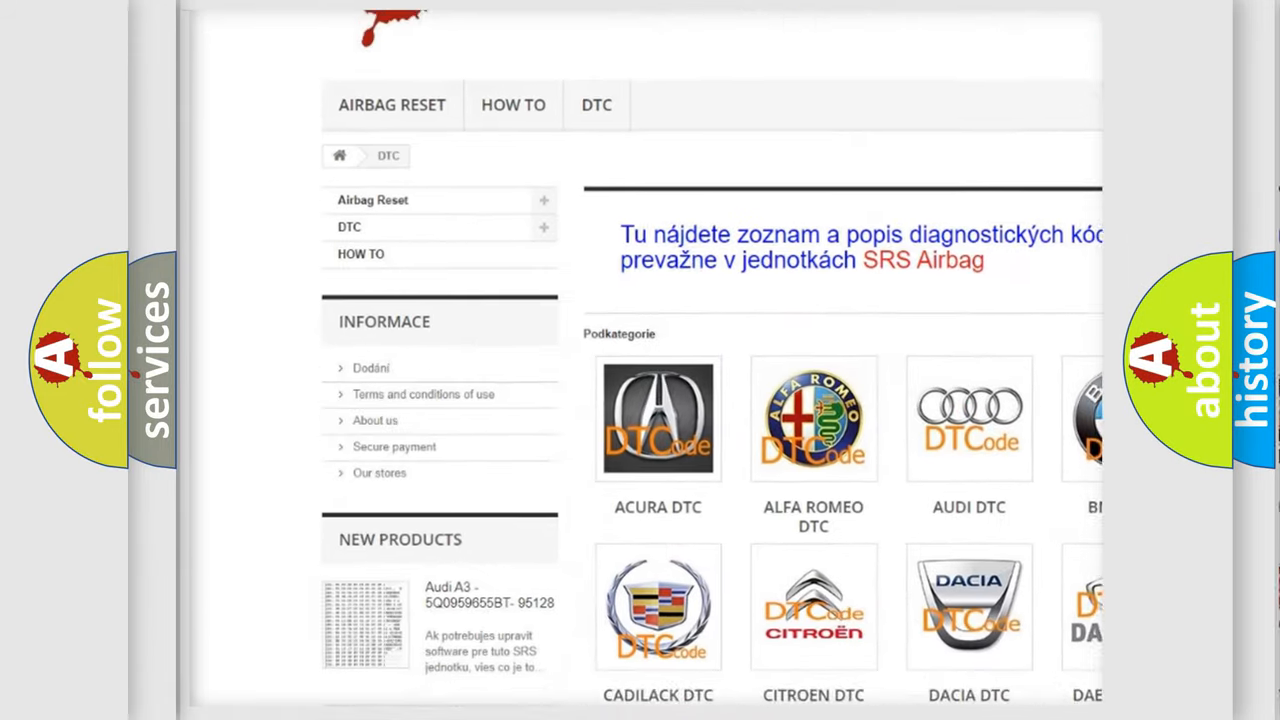
# Open the AUDI DTC subcategory from the Podkategorie grid to list its diagnostic codes.
pyautogui.scroll(-3)
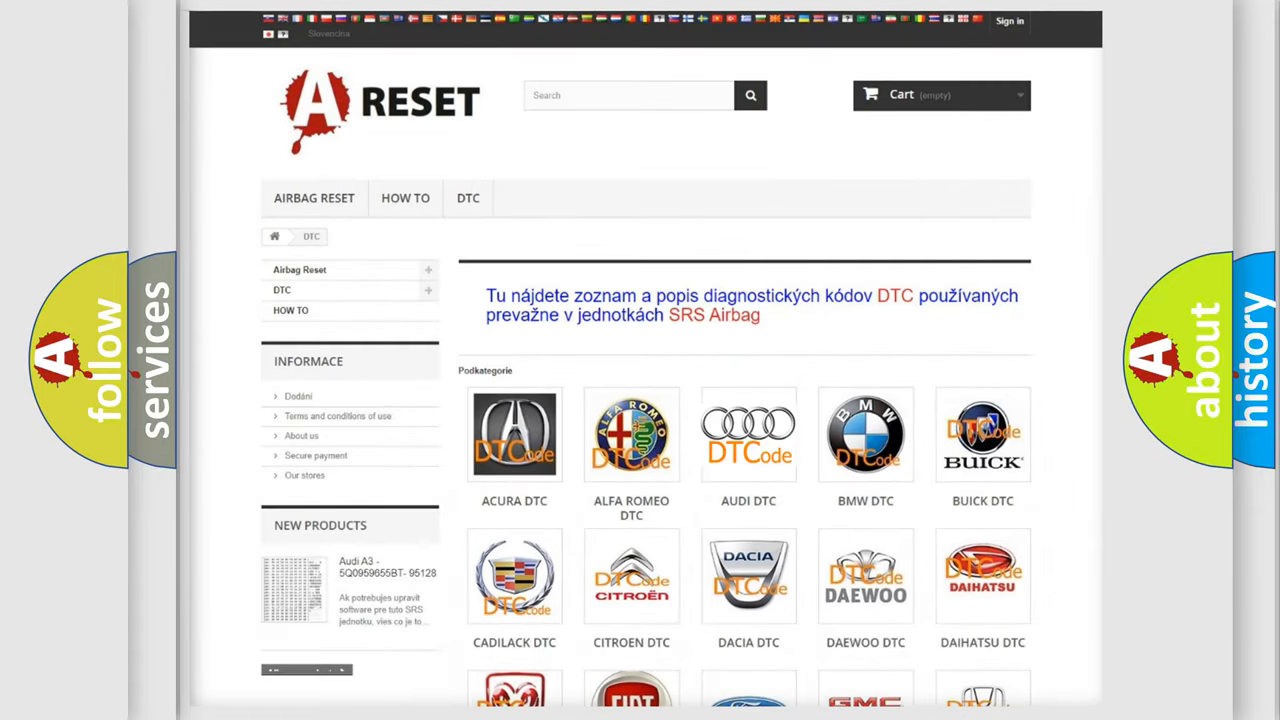
pyautogui.click(748, 434)
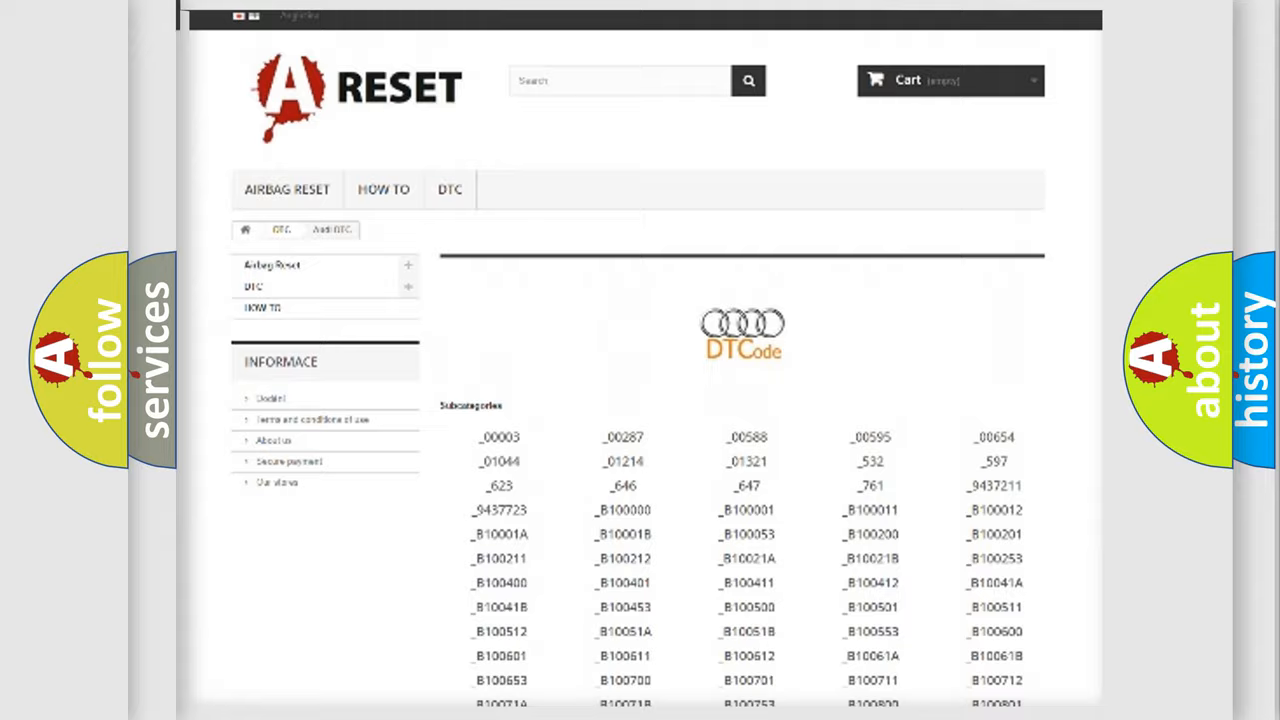